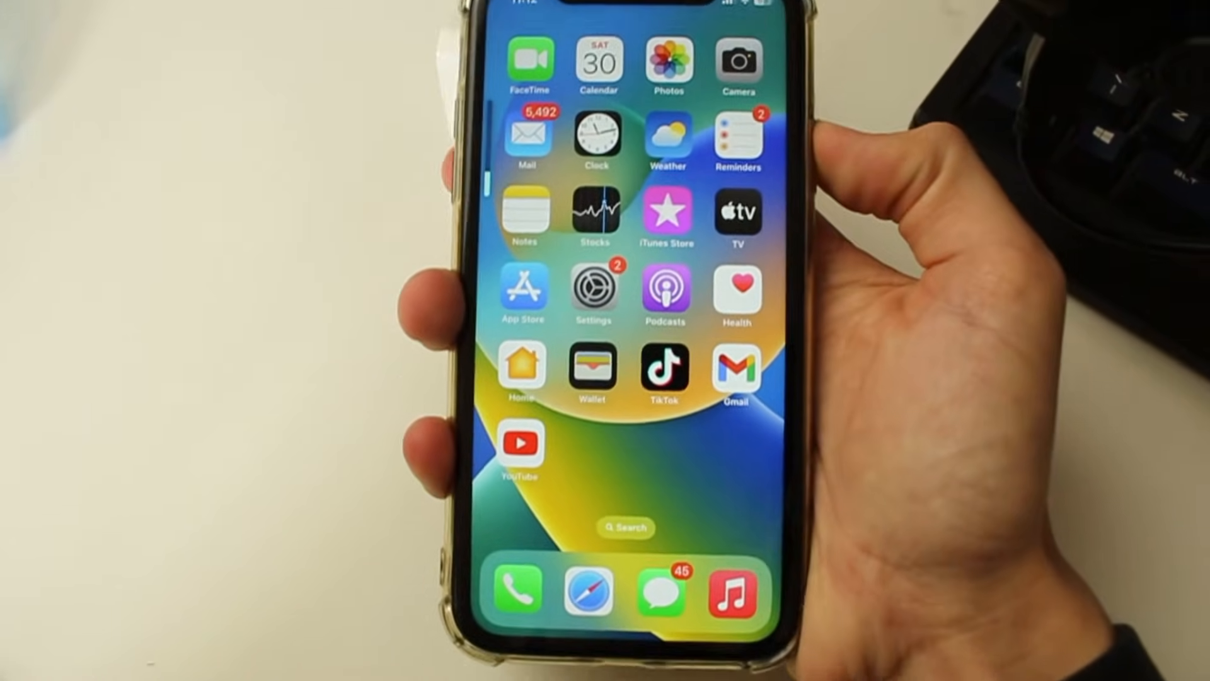
Search Windows for 'microsoft' and launch Microsoft Store from the results
{"action": "key", "text": "power"}
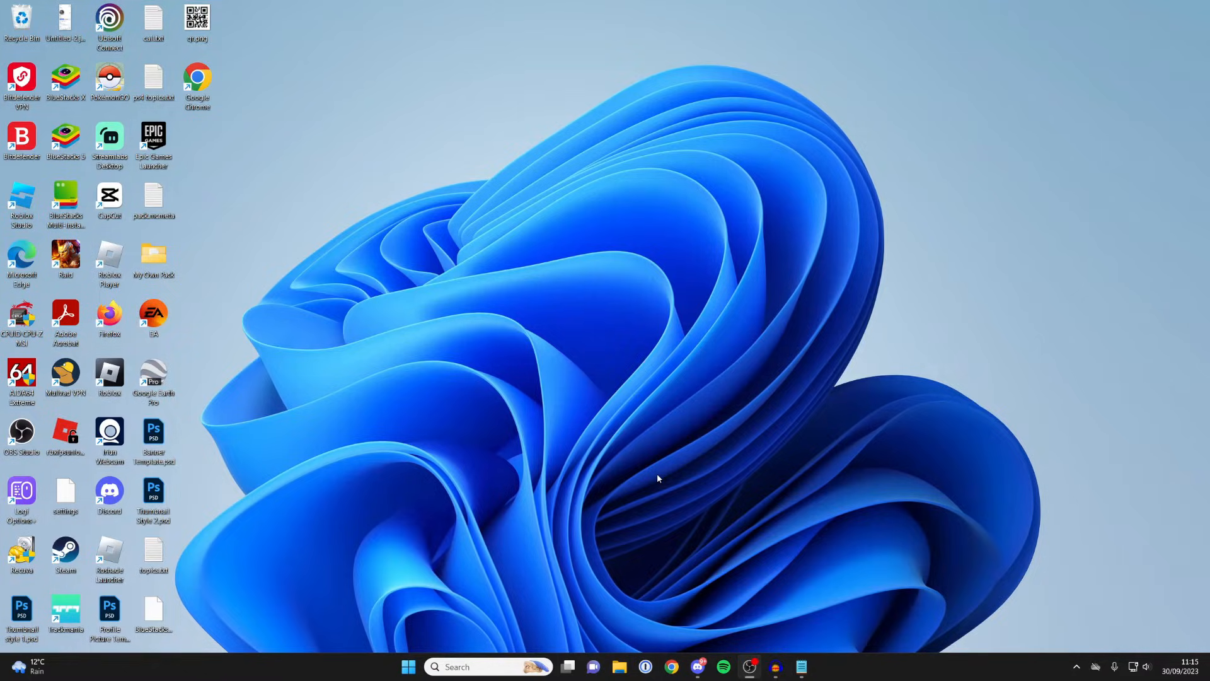
{"action": "mouse_move", "coordinate": [523, 423]}
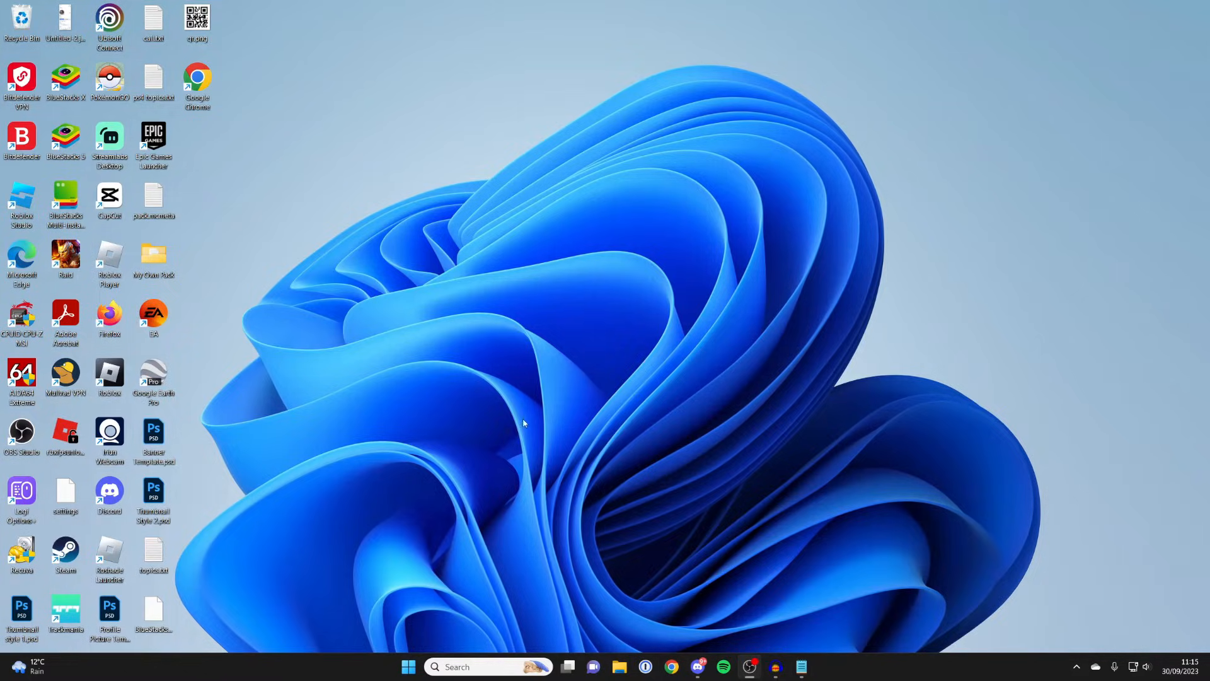
{"action": "mouse_move", "coordinate": [528, 410]}
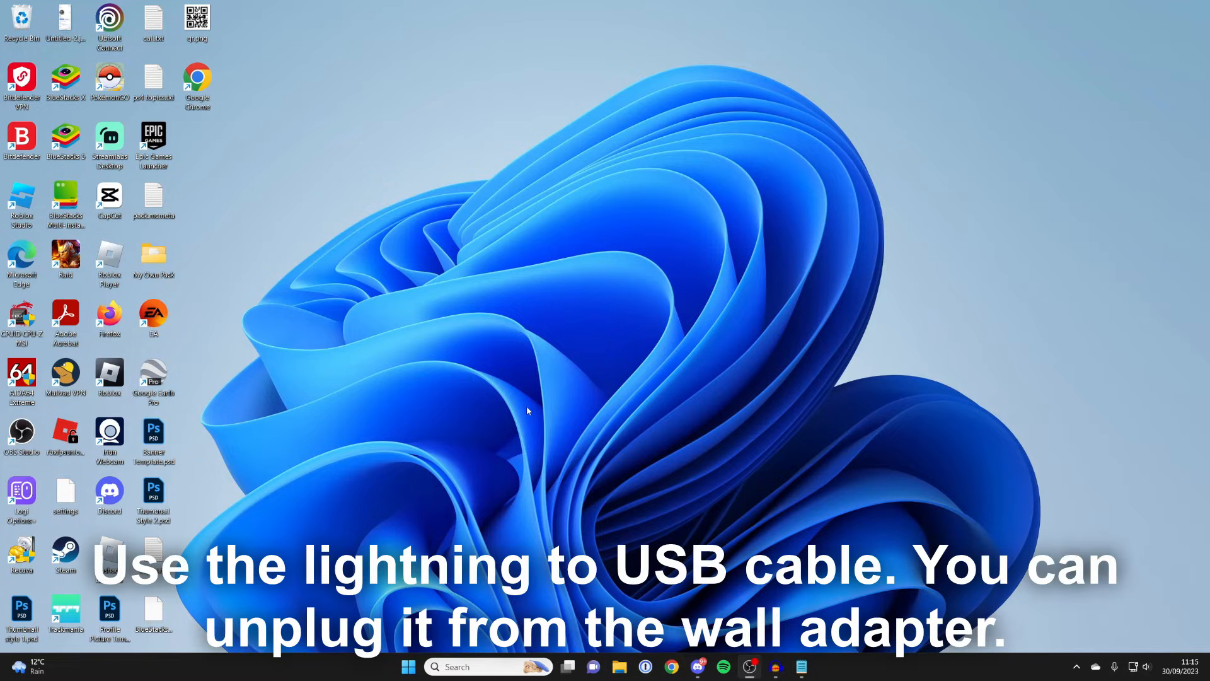
{"action": "mouse_move", "coordinate": [636, 448]}
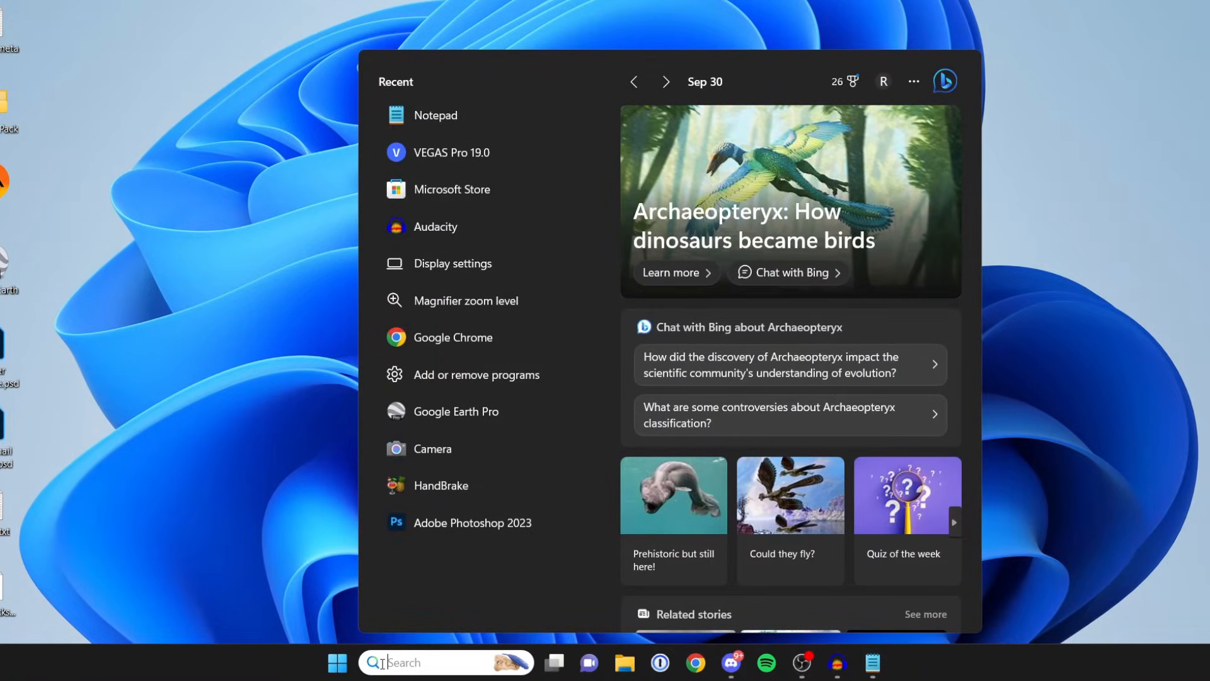
{"action": "type", "text": "microsof"}
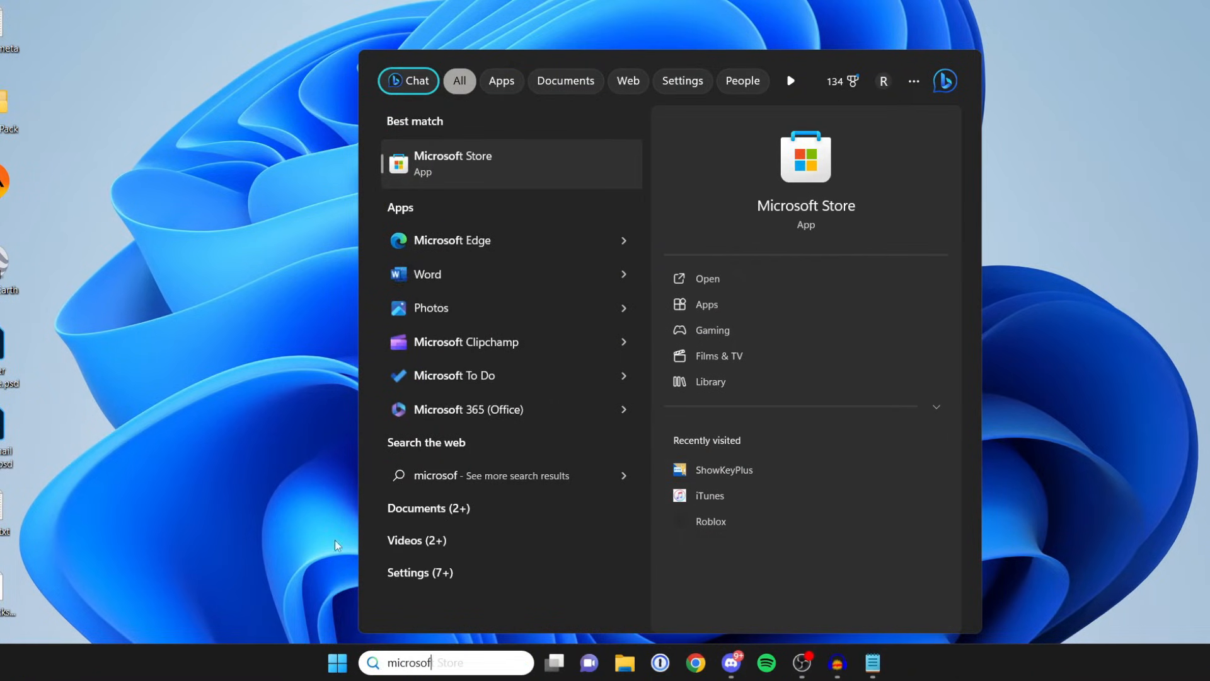
{"action": "left_click", "coordinate": [454, 163]}
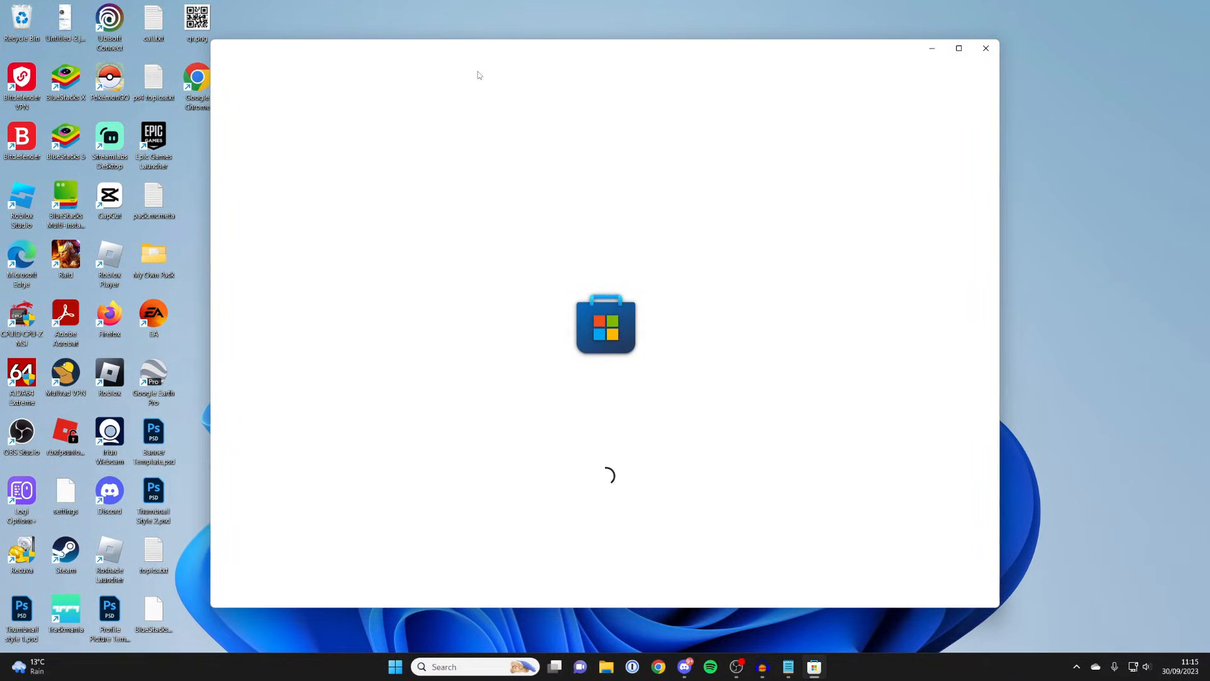
{"action": "mouse_move", "coordinate": [621, 89]}
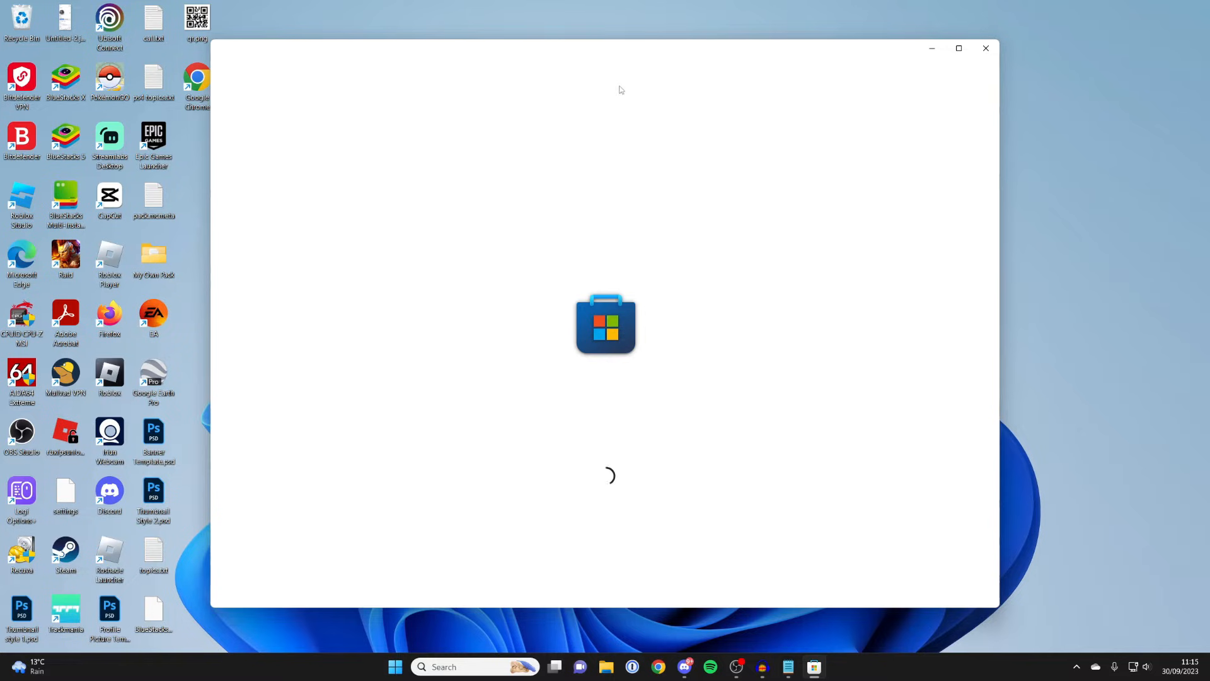
Search the Store for 'itunes' and open the installed iTunes app from its page
{"action": "type", "text": "itunes"}
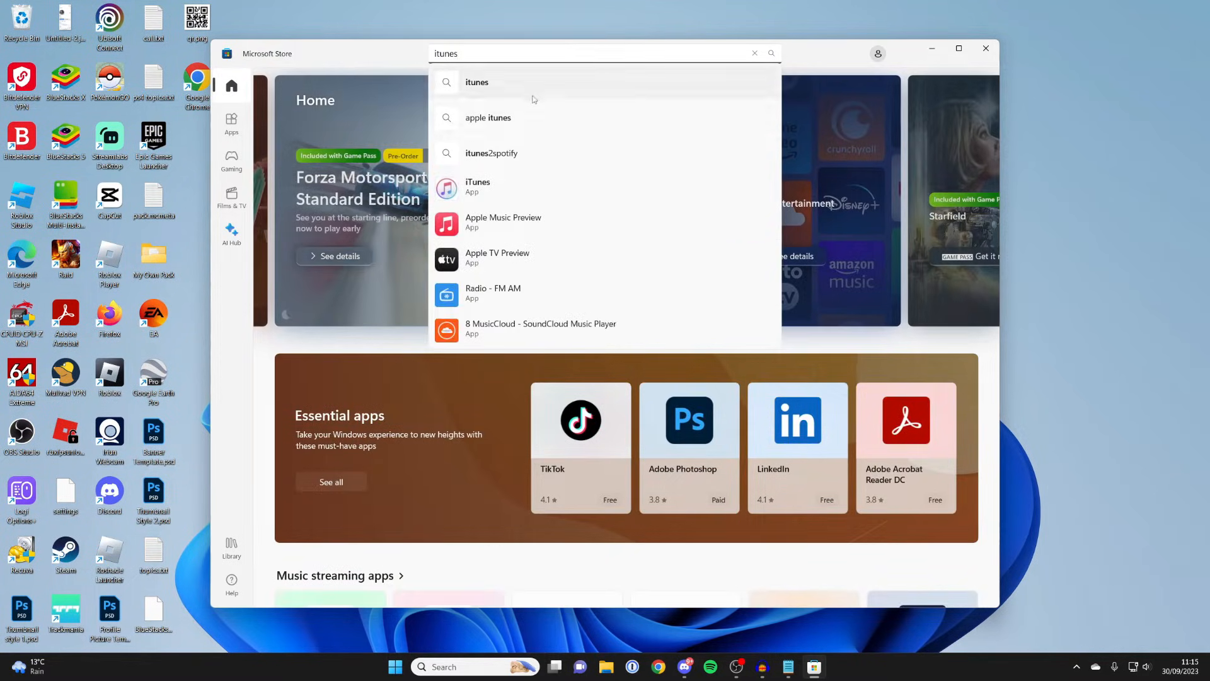
{"action": "key", "text": "Enter"}
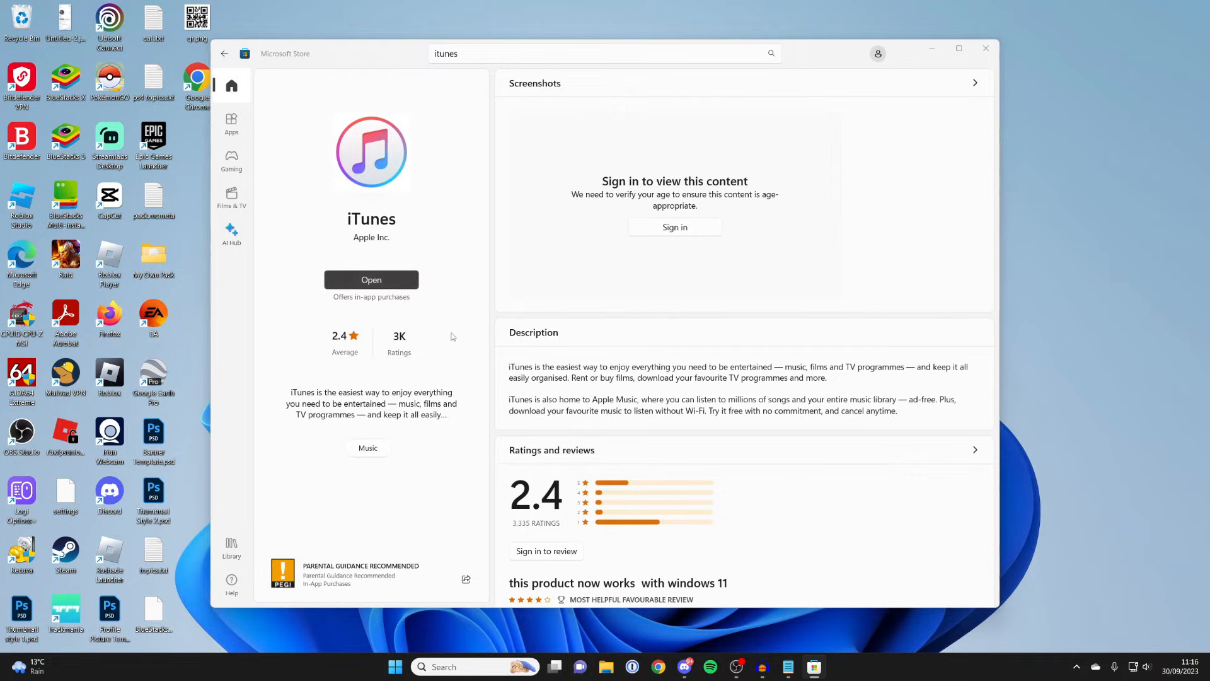
{"action": "left_click", "coordinate": [370, 279]}
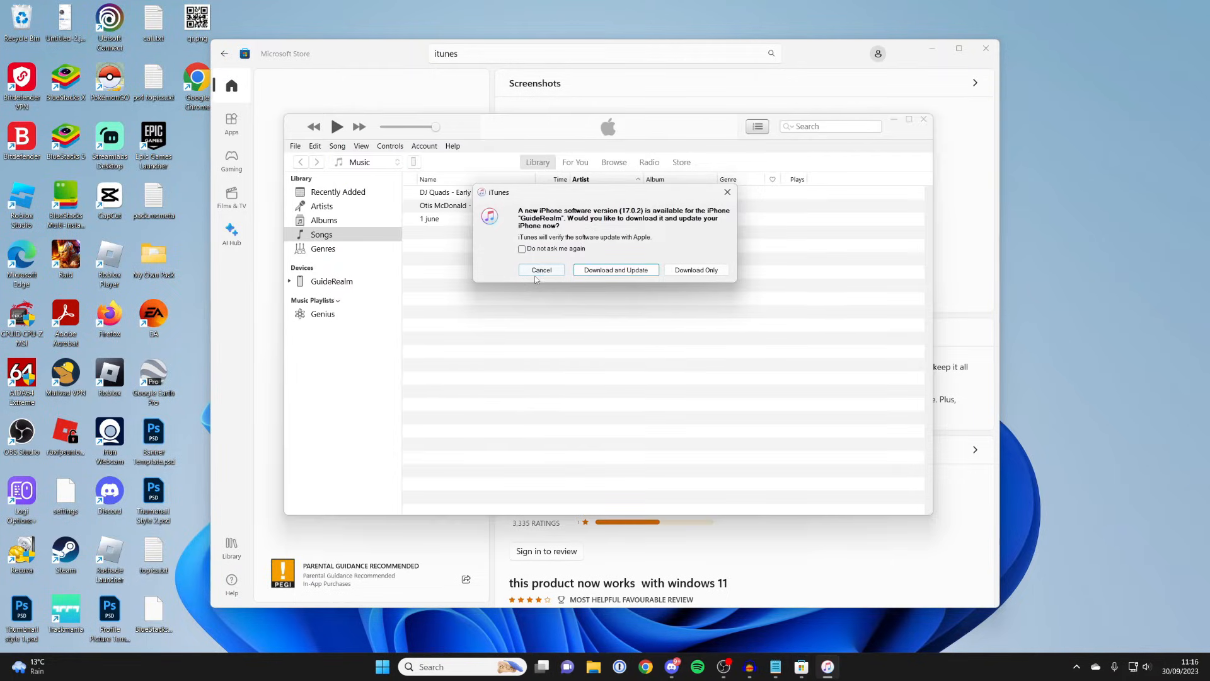
Cancel the iPhone software update offer and open the iPhone's Summary page
{"action": "left_click", "coordinate": [541, 270]}
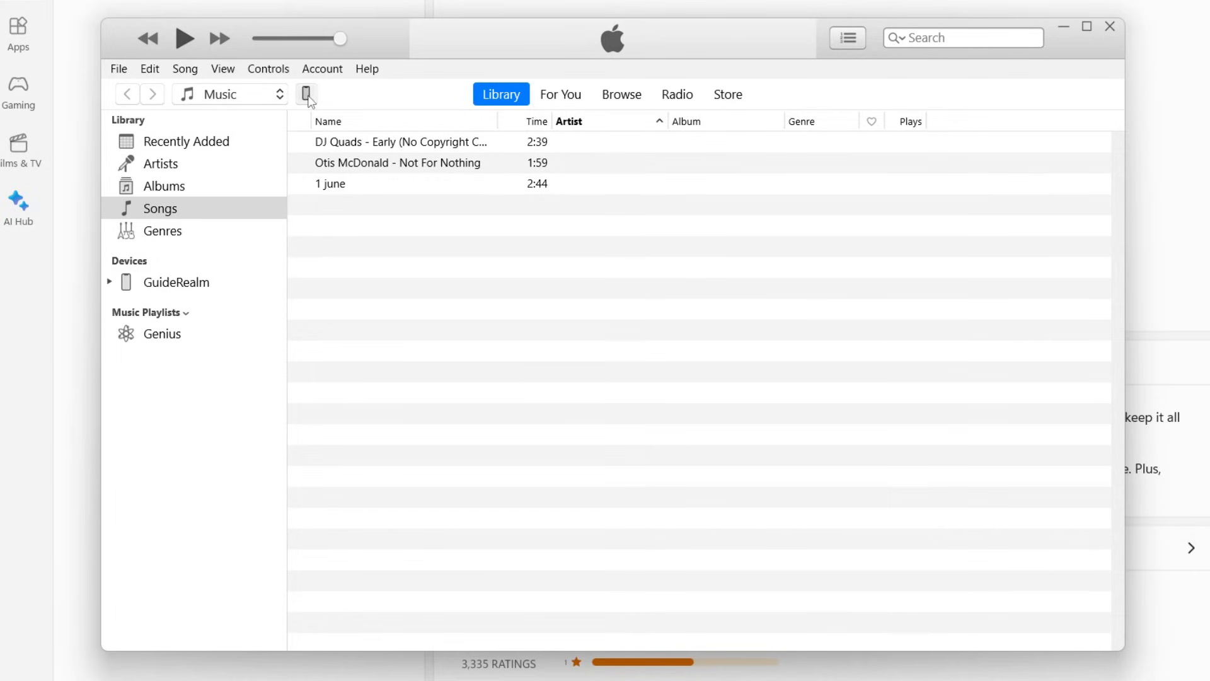
{"action": "left_click", "coordinate": [307, 94]}
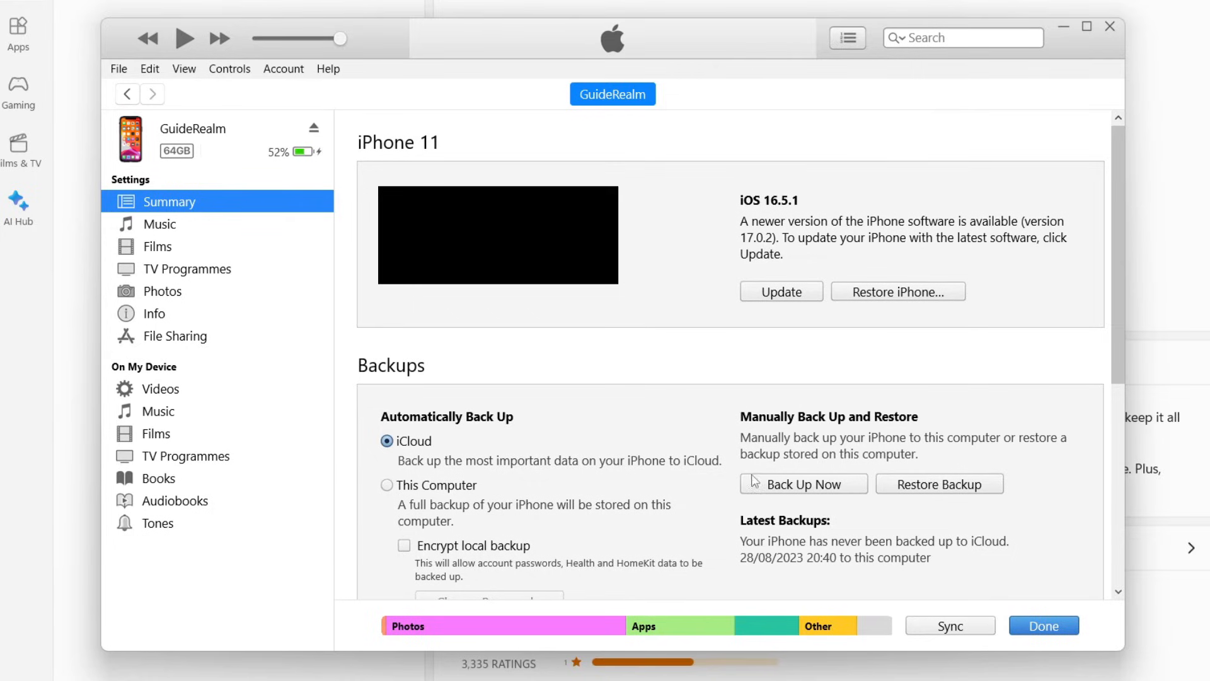
{"action": "mouse_move", "coordinate": [915, 492]}
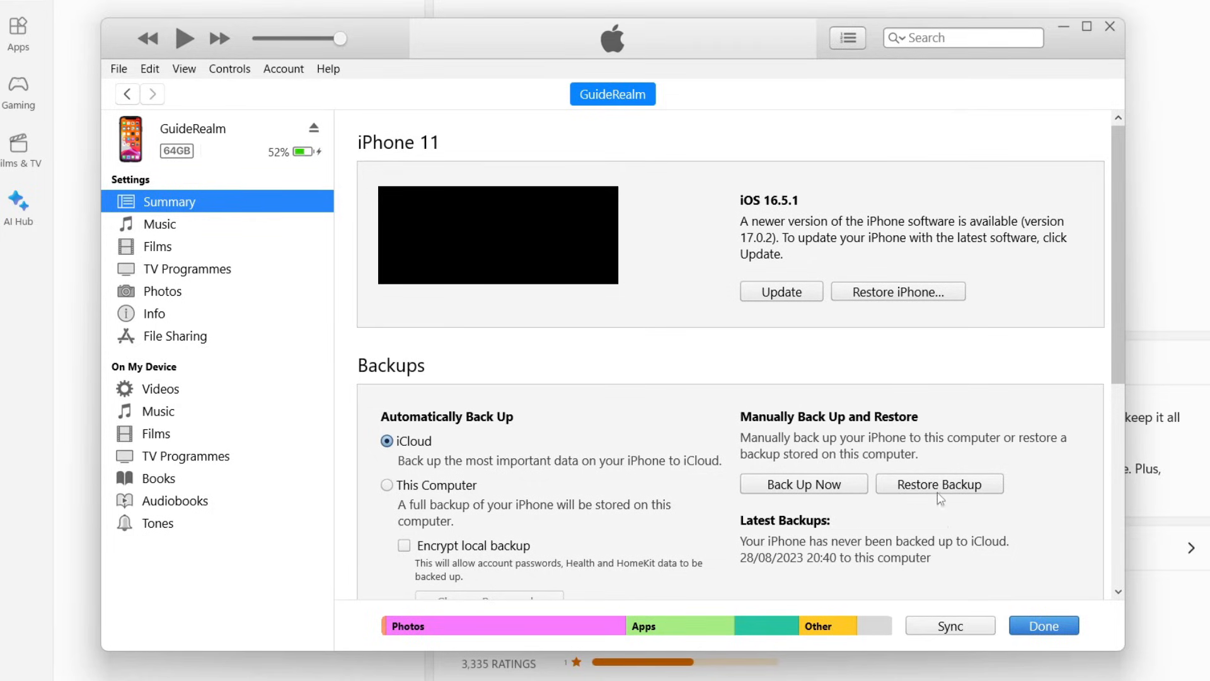
{"action": "mouse_move", "coordinate": [977, 550]}
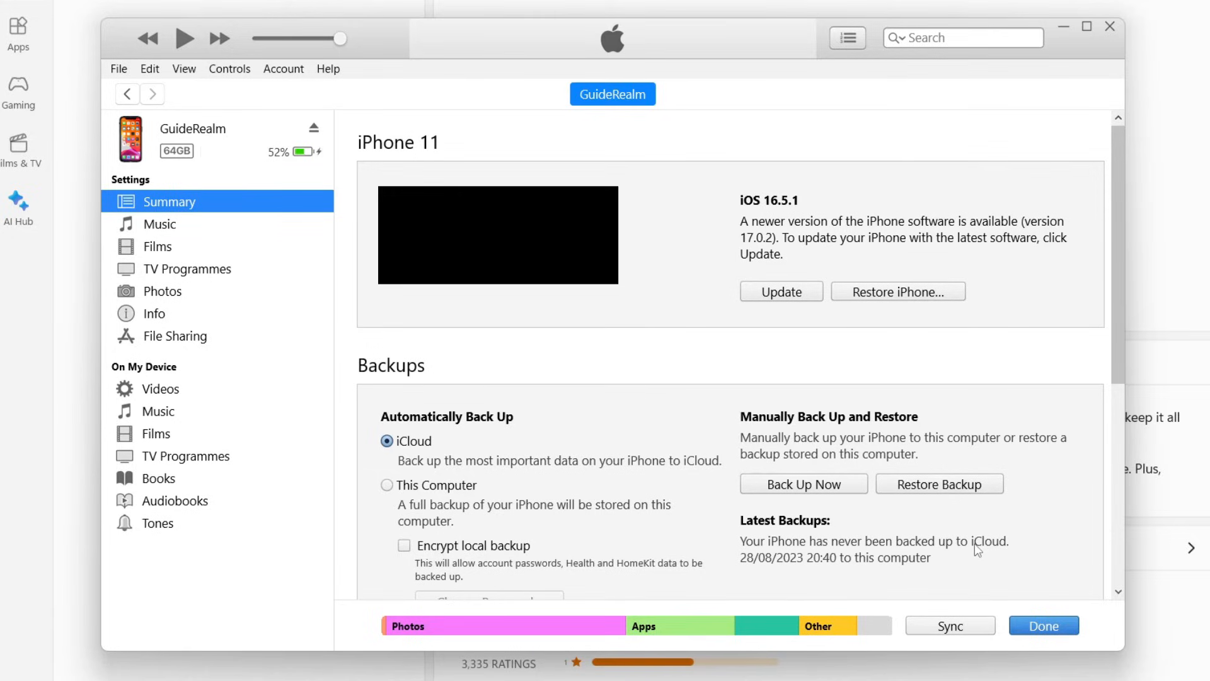
{"action": "mouse_move", "coordinate": [862, 291]}
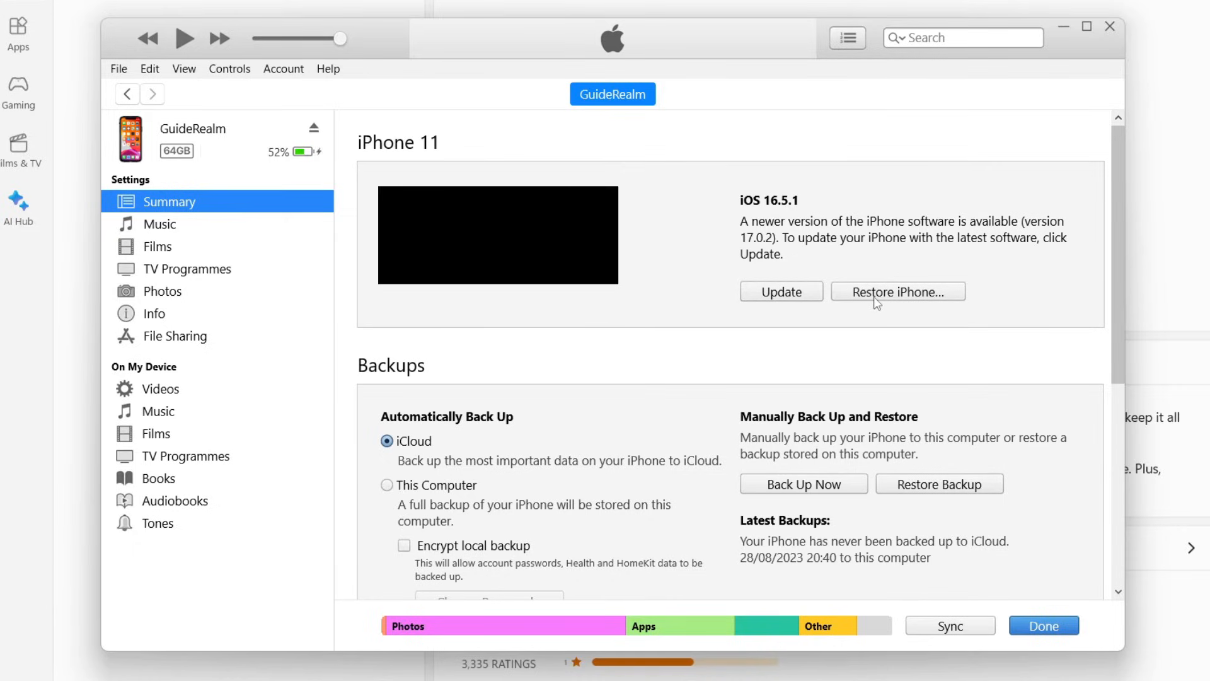
{"action": "mouse_move", "coordinate": [870, 276]}
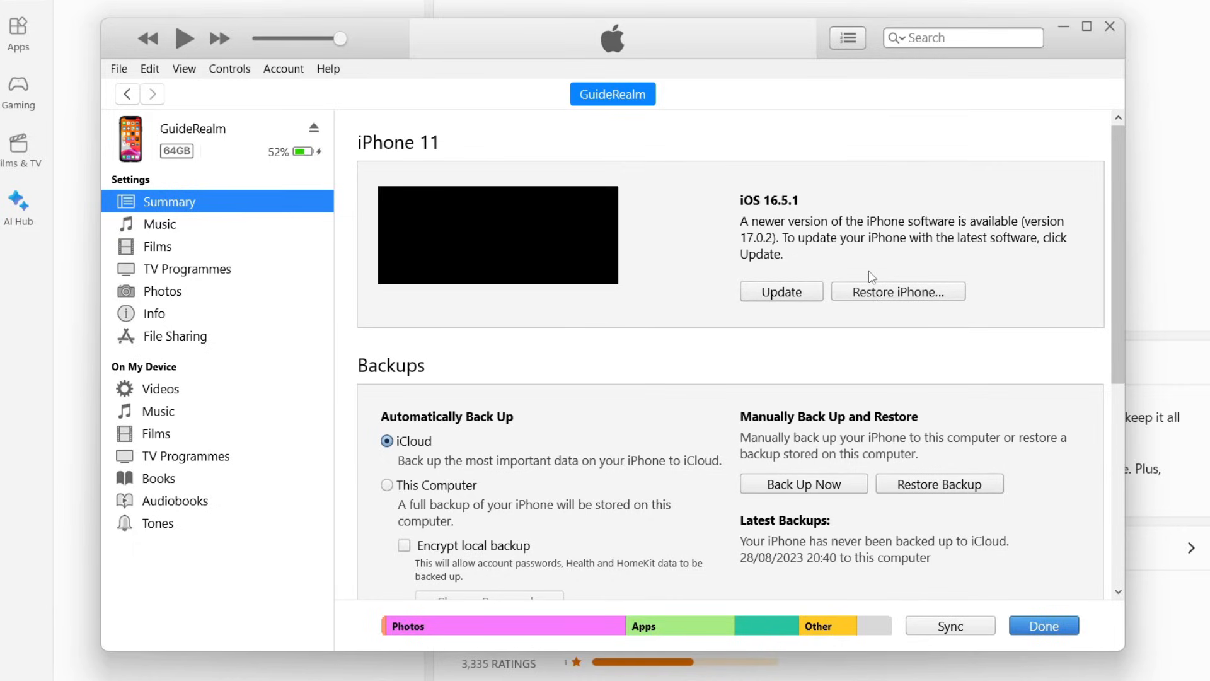